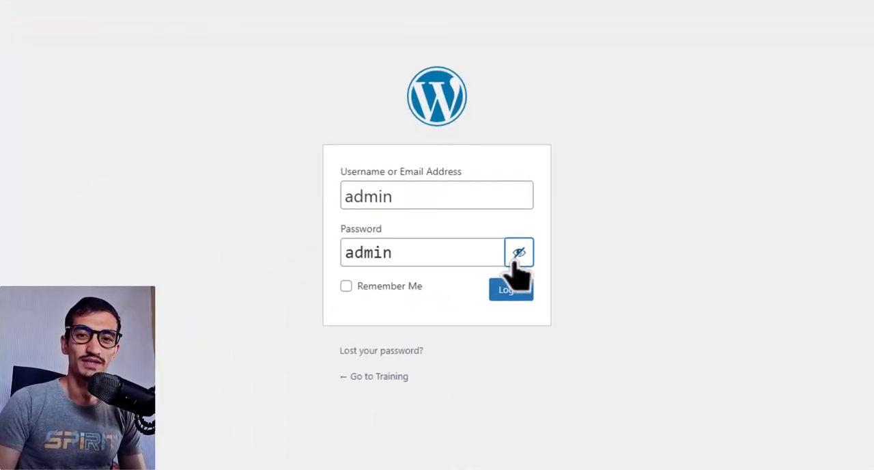
Attempt to sign in to the Training site as admin/admin on the WordPress login page.
{"action": "left_click", "coordinate": [510, 287]}
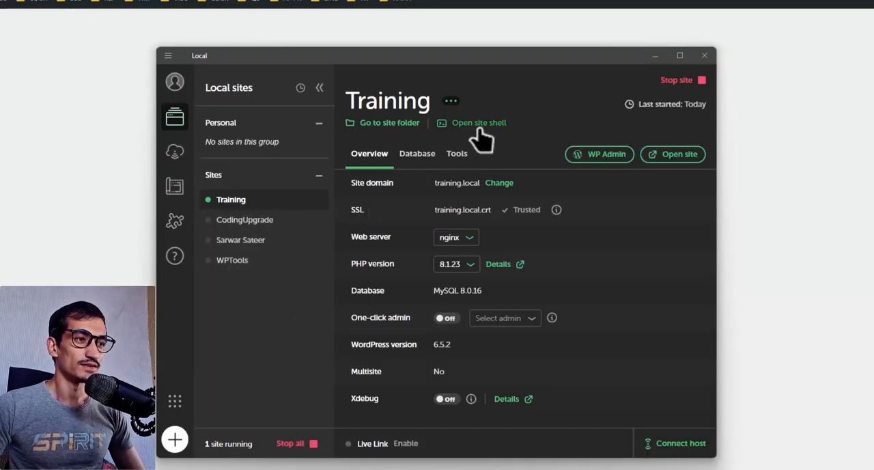
Open the site shell for the Training site from Local.
{"action": "left_click", "coordinate": [478, 123]}
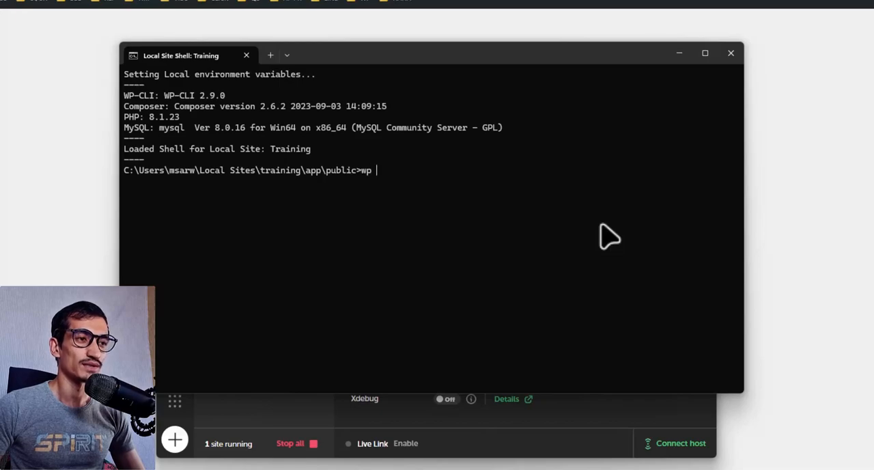
Run 'wp user list' and pick out the single administrator login, root.
{"action": "type", "text": "user list"}
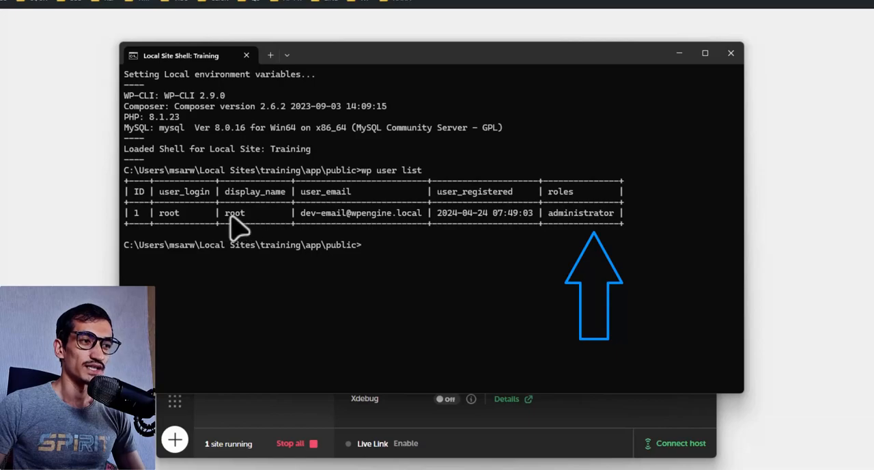
{"action": "double_click", "coordinate": [170, 213]}
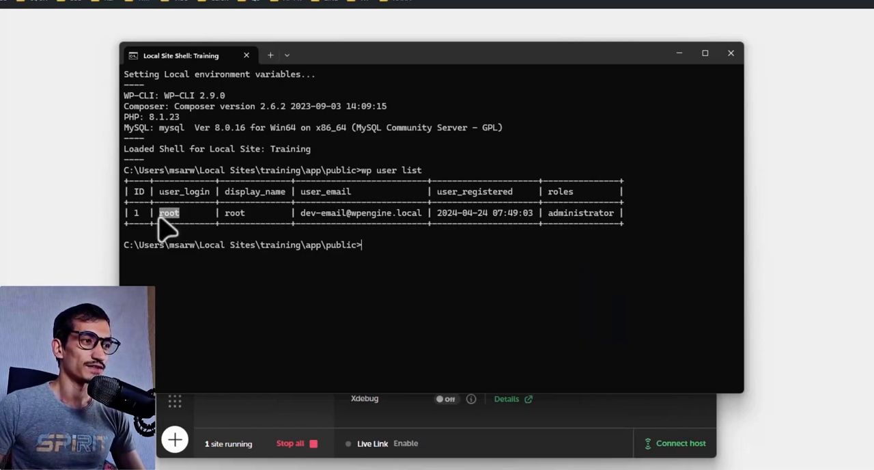
{"action": "mouse_move", "coordinate": [204, 216]}
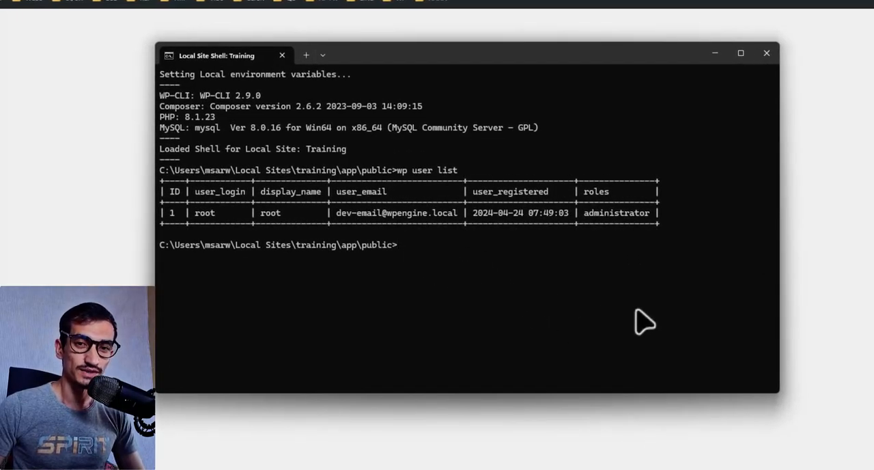
{"action": "type", "text": "wp"}
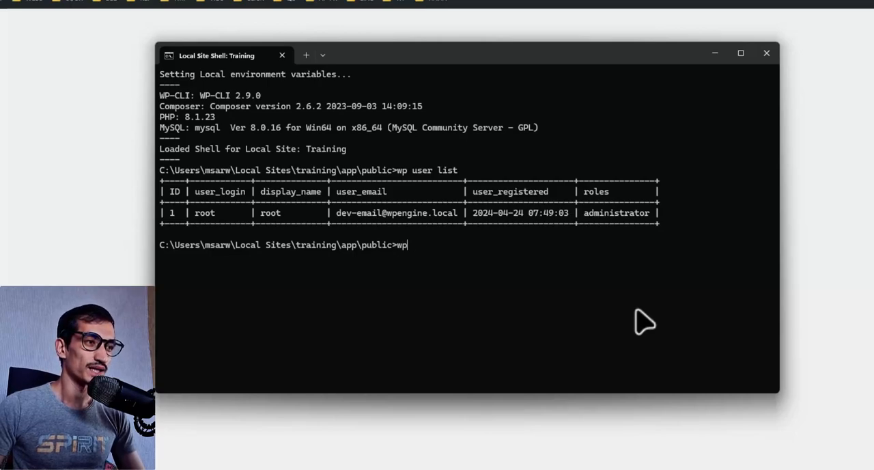
{"action": "type", "text": "user update"}
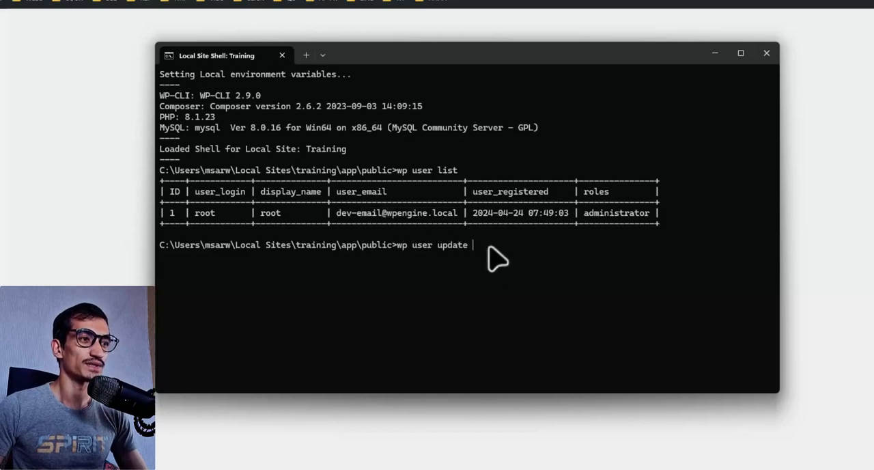
{"action": "type", "text": "dev-email@wpengine.local"}
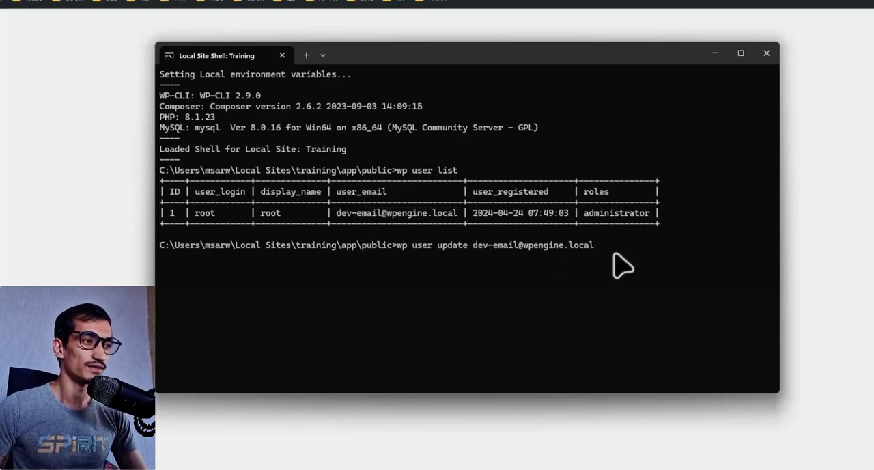
{"action": "type", "text": "--"}
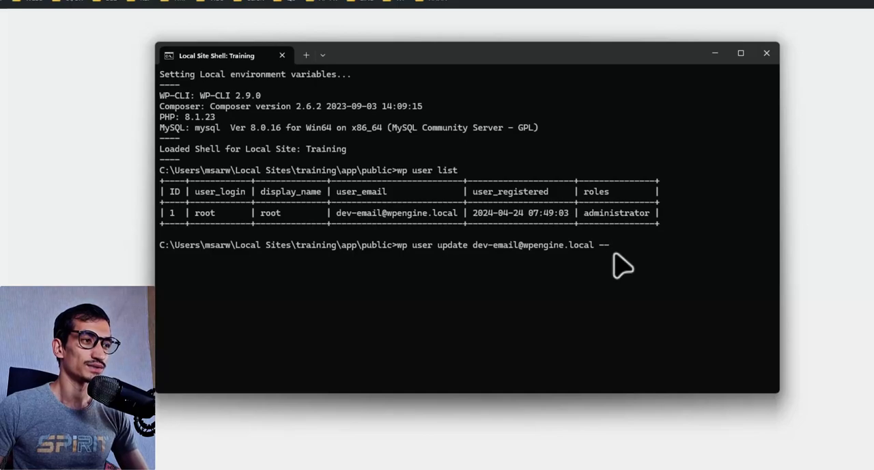
{"action": "type", "text": "user_pass"}
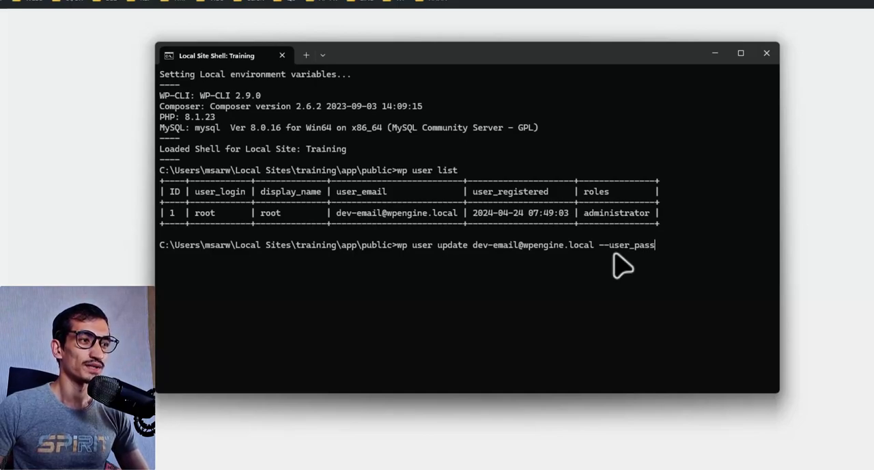
{"action": "type", "text": "=\""}
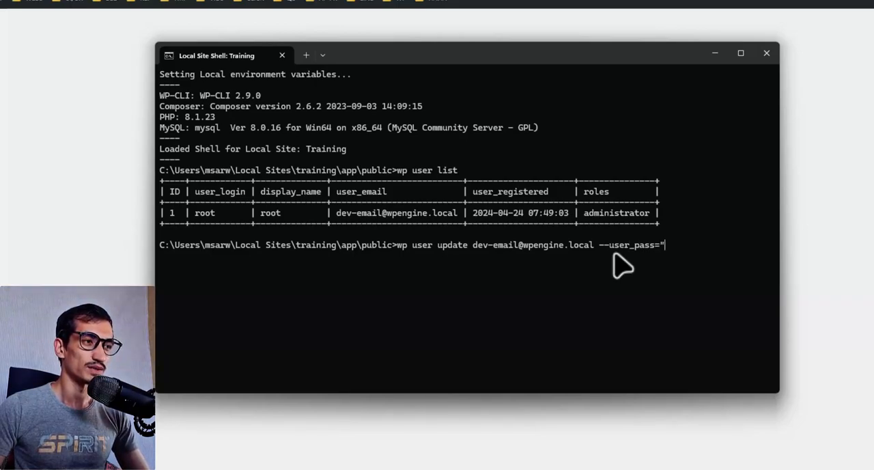
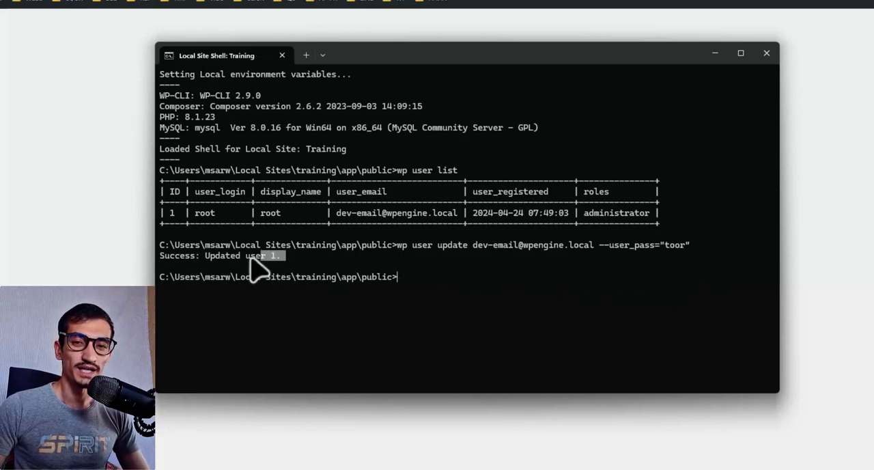
{"action": "mouse_move", "coordinate": [717, 71]}
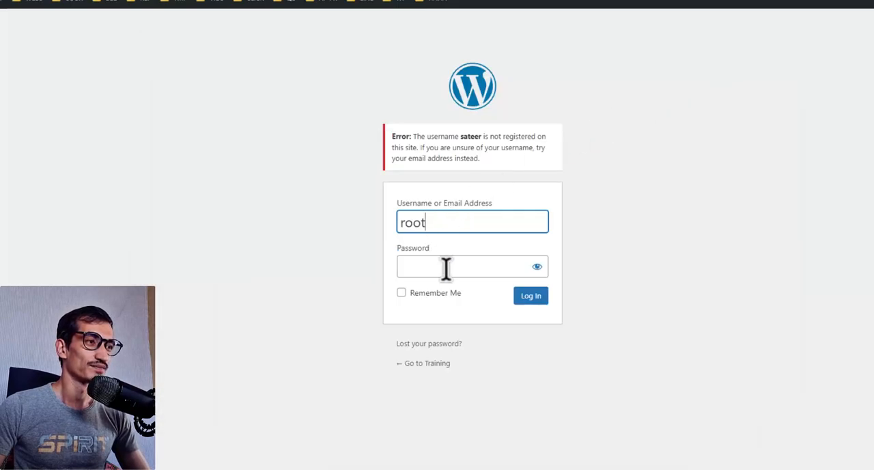
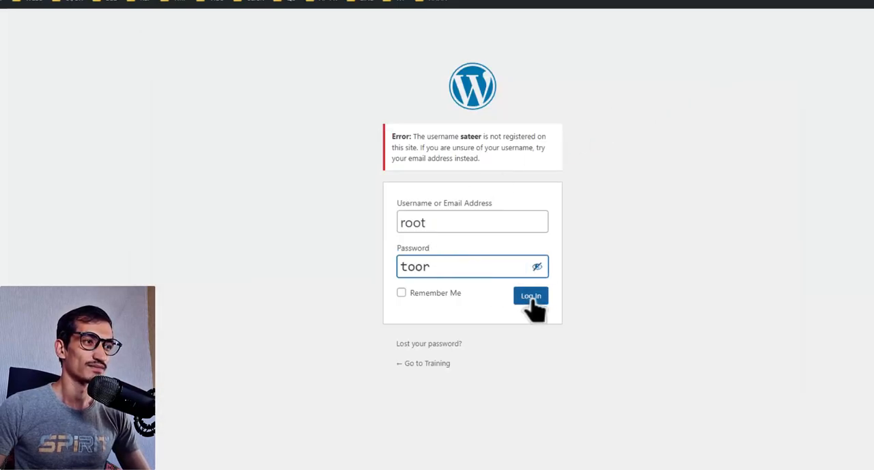
{"action": "left_click", "coordinate": [530, 295]}
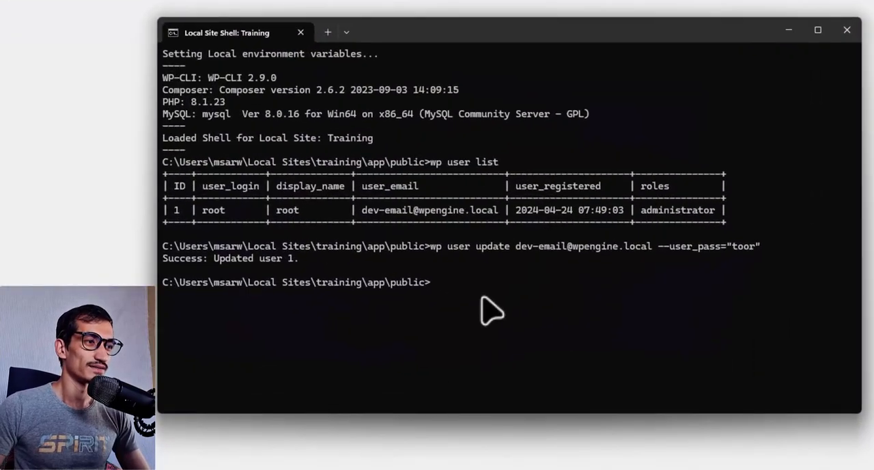
{"action": "type", "text": "wp"}
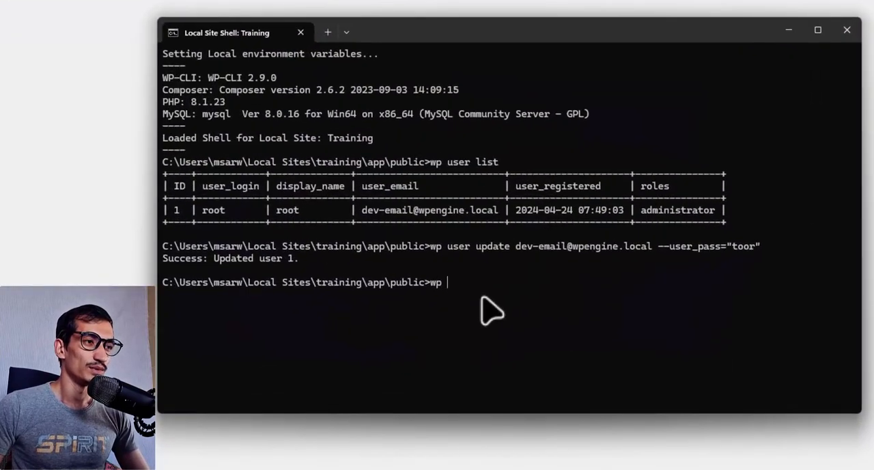
{"action": "type", "text": "user create"}
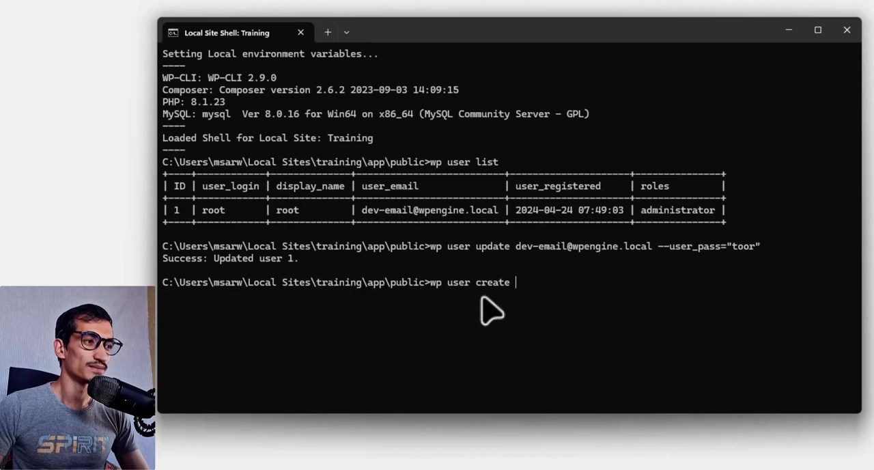
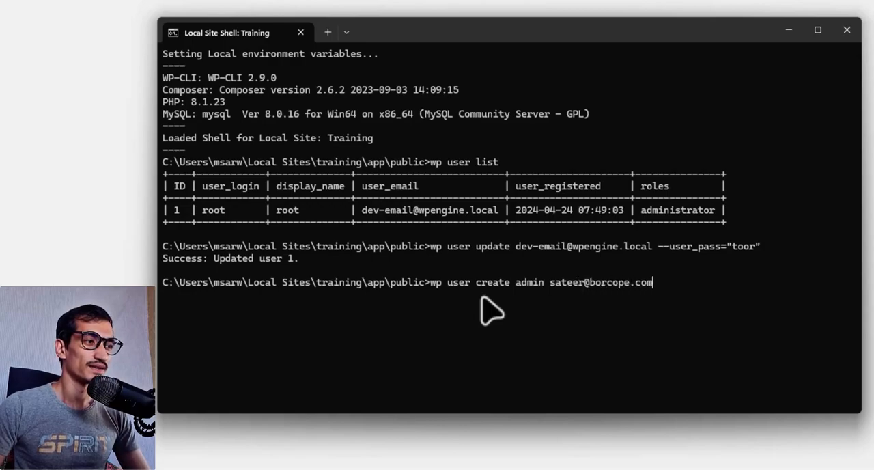
{"action": "type", "text": "--rol"}
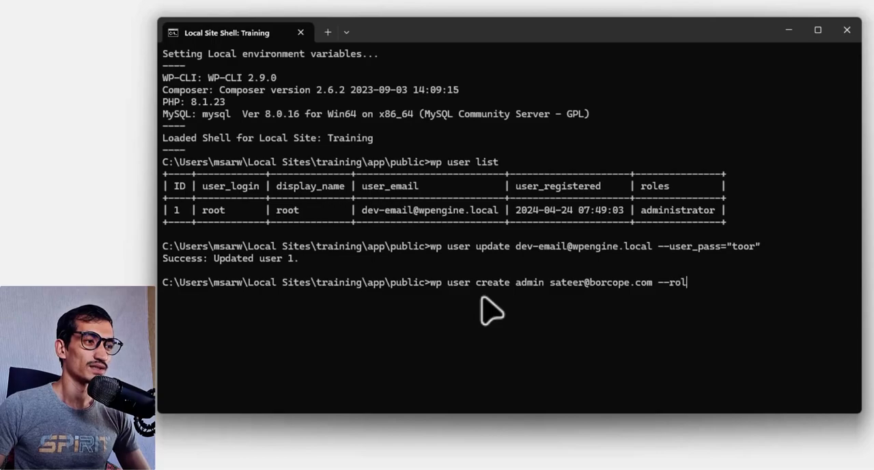
{"action": "type", "text": "e="}
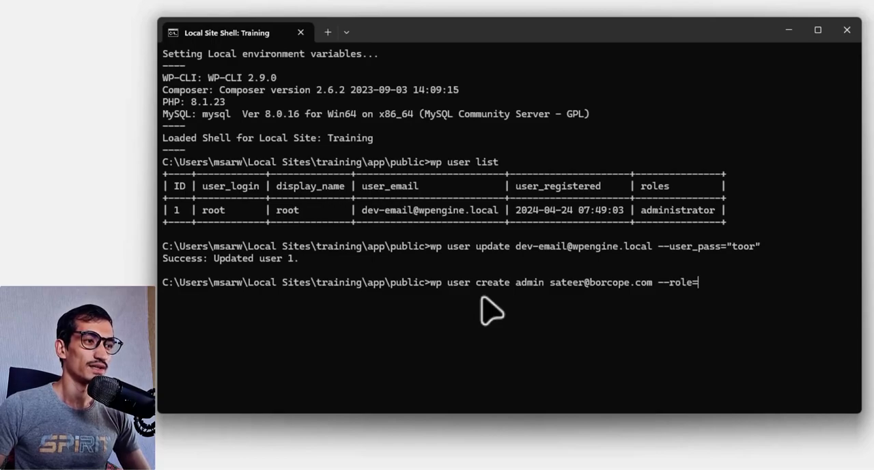
{"action": "type", "text": "administrator"}
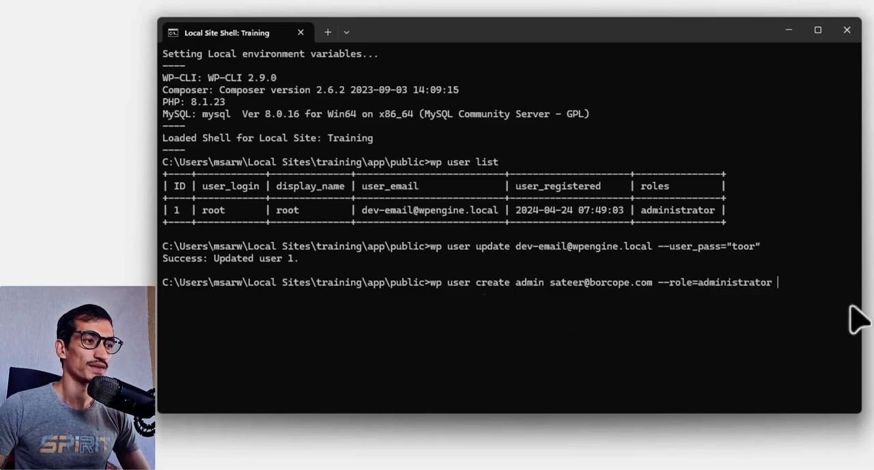
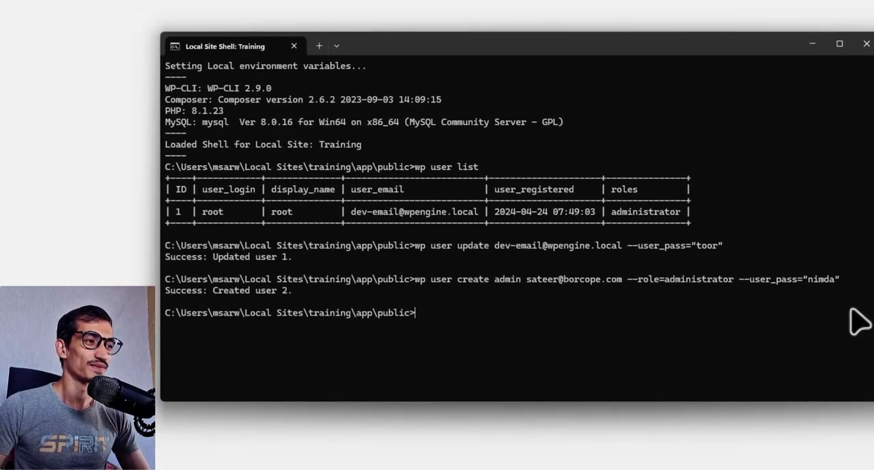
{"action": "mouse_move", "coordinate": [307, 310]}
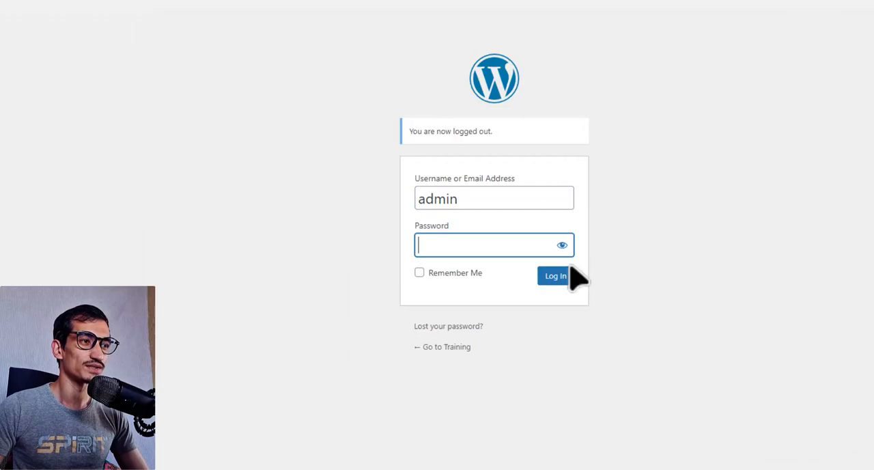
{"action": "left_click", "coordinate": [554, 276]}
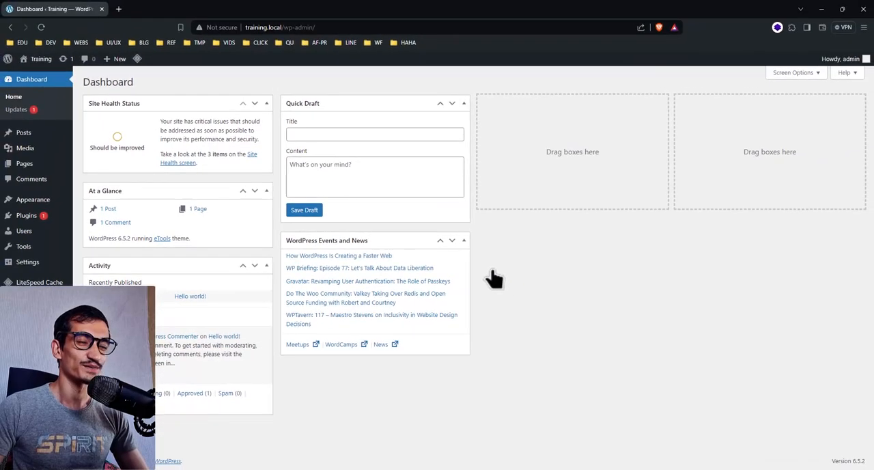